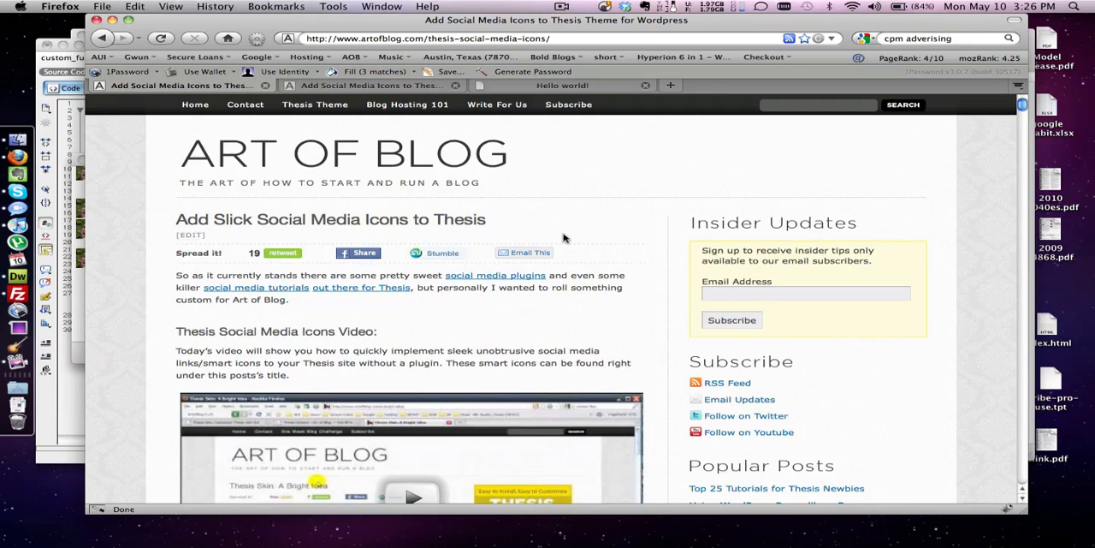
# Scroll down through the reader comments on the Art of Blog social icons tutorial
pyautogui.scroll(-3)
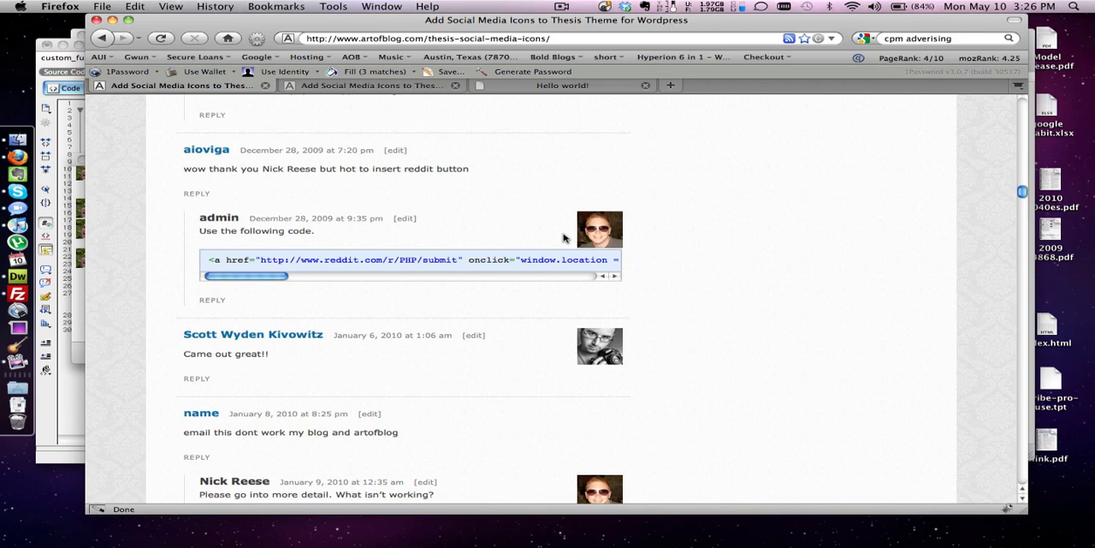
pyautogui.scroll(-3)
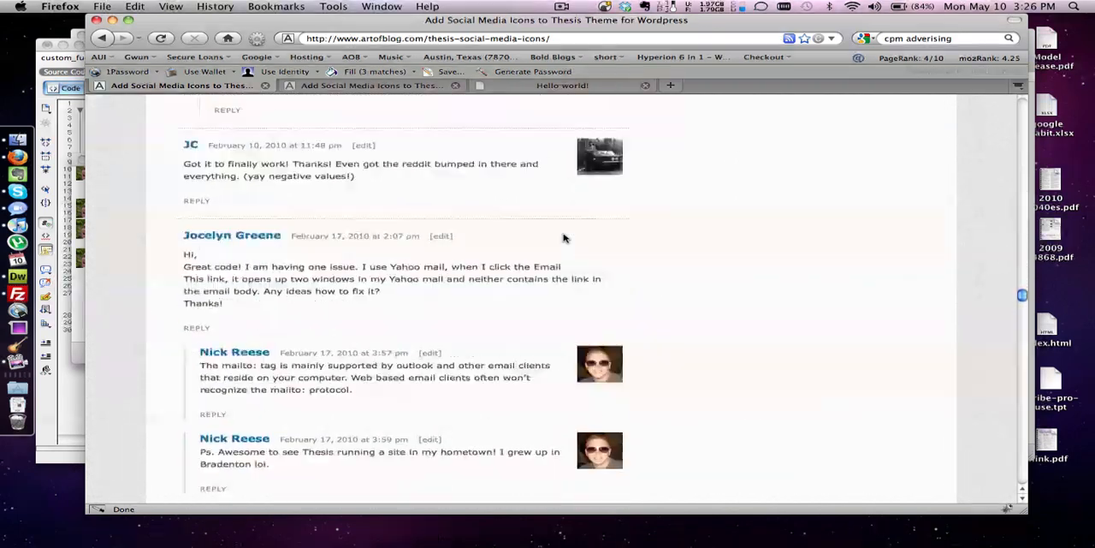
pyautogui.scroll(-3)
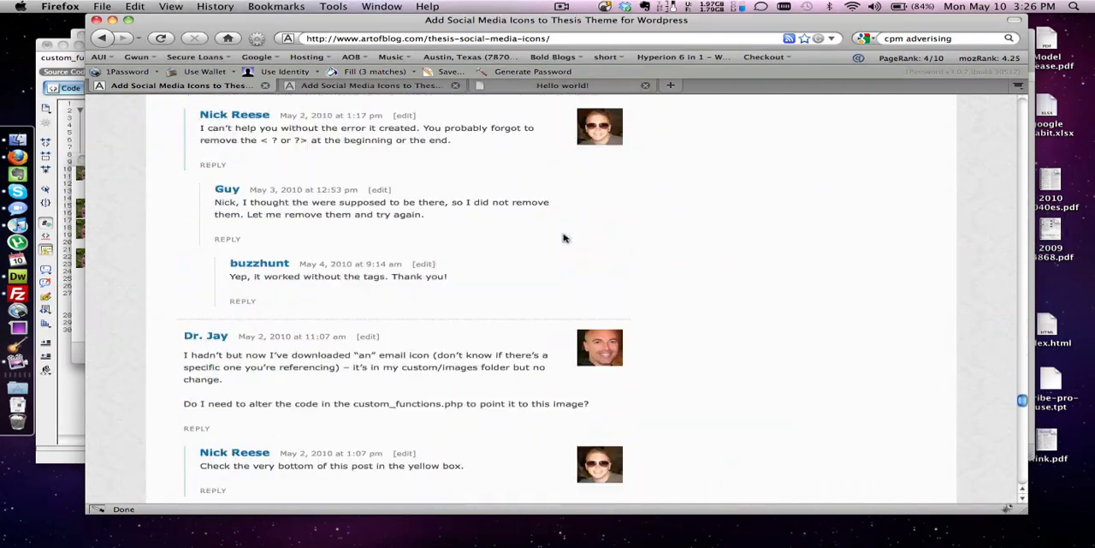
pyautogui.scroll(-3)
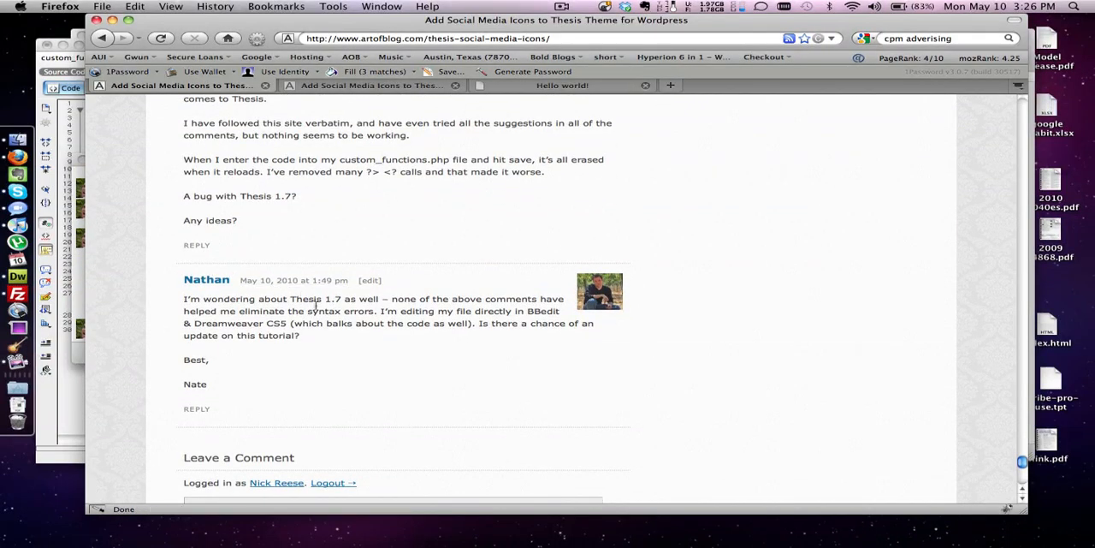
pyautogui.moveTo(495, 311)
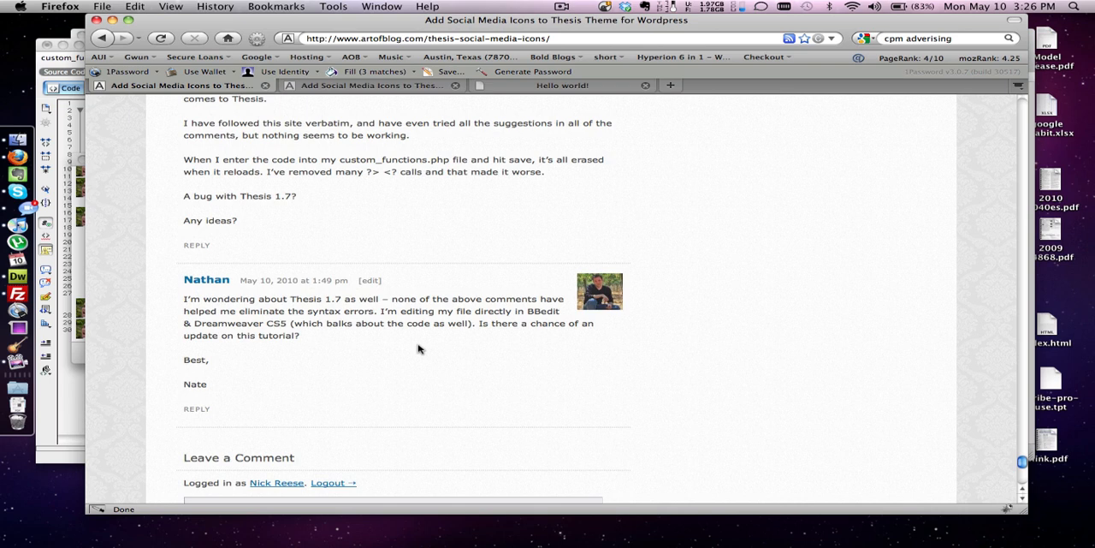
pyautogui.moveTo(360, 257)
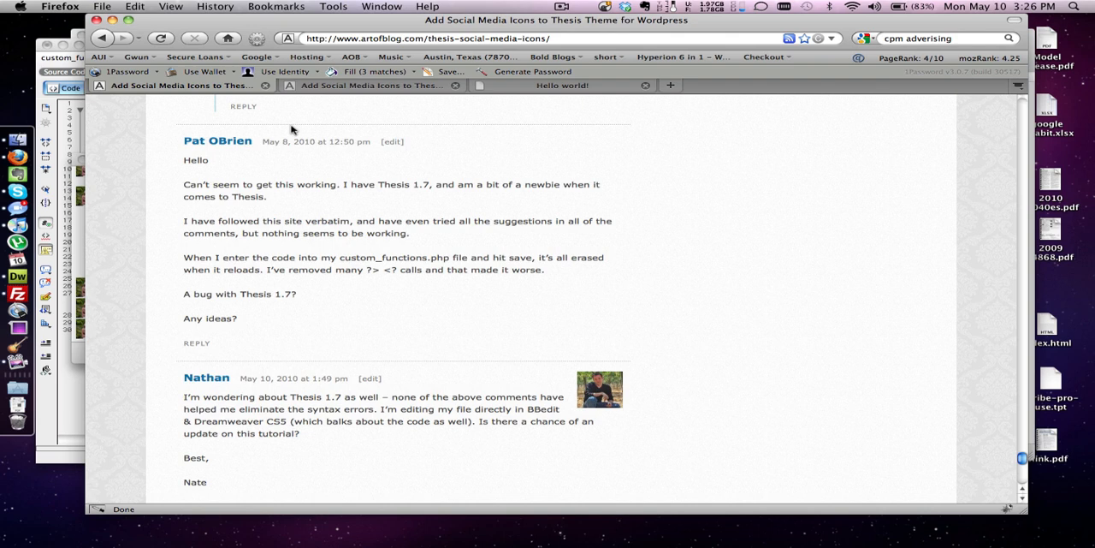
pyautogui.moveTo(473, 86)
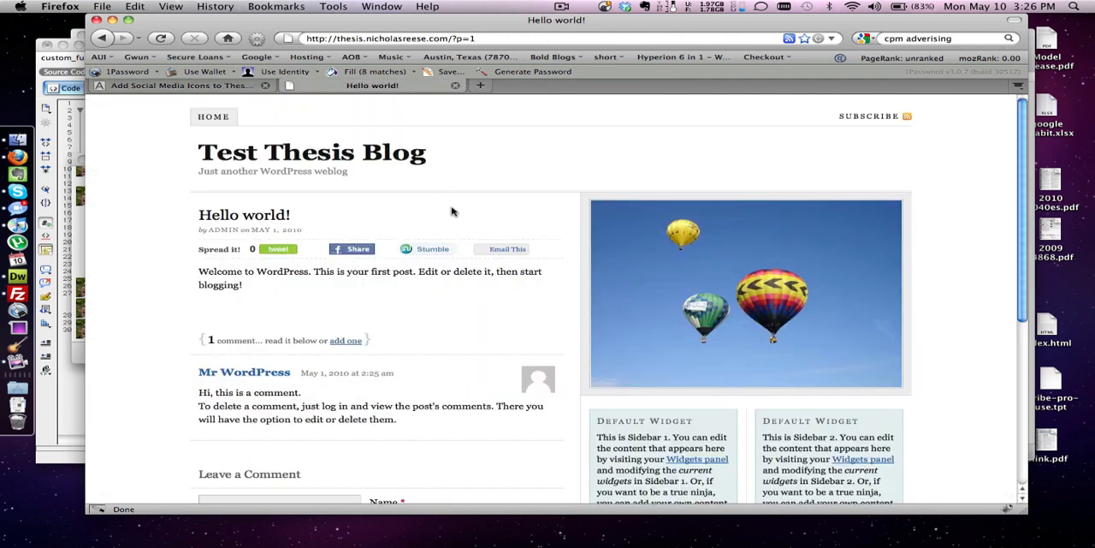
# Delete the old share code in custom_functions.php, view custom.css, then check the test post
pyautogui.click(161, 38)
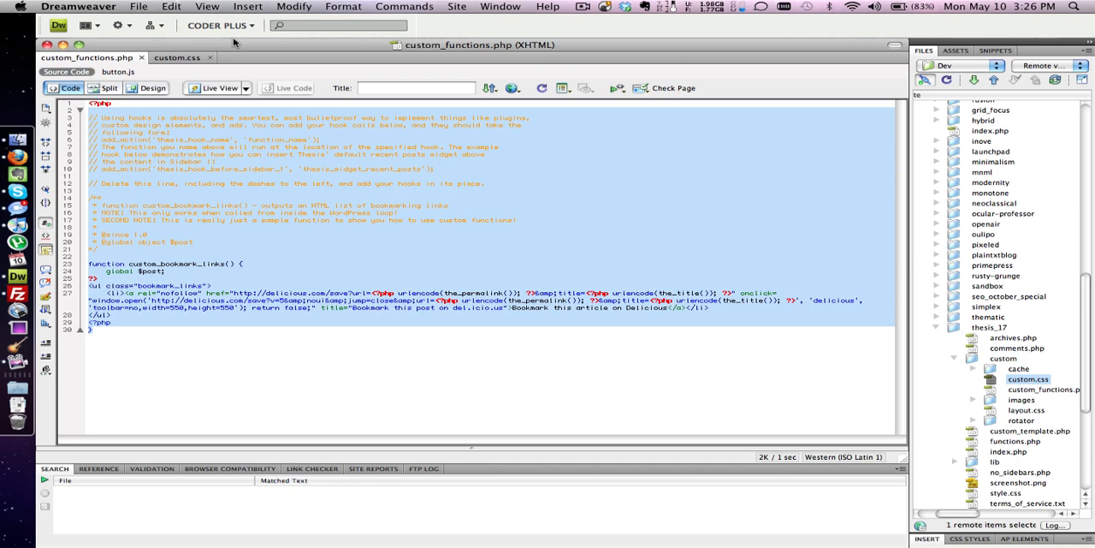
pyautogui.click(178, 59)
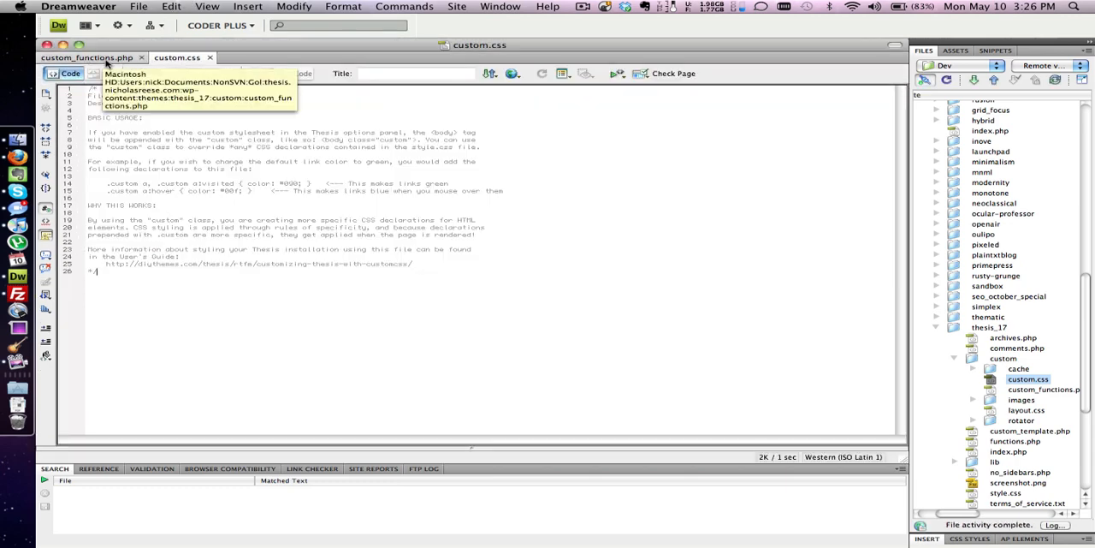
pyautogui.click(85, 58)
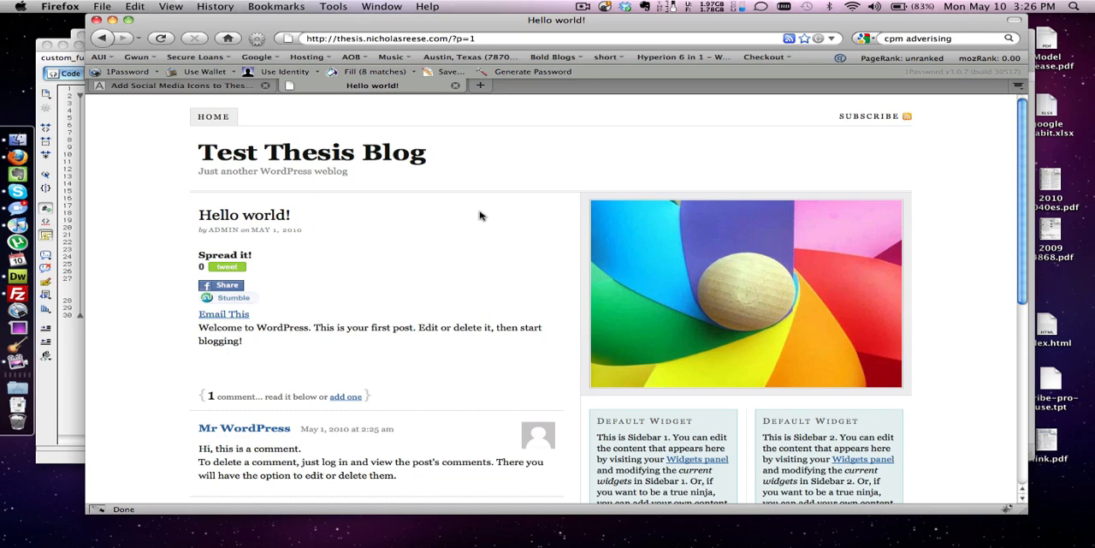
# Copy the tutorial's custom_functions.php social icons code block and paste it into custom_functions.php
pyautogui.click(179, 86)
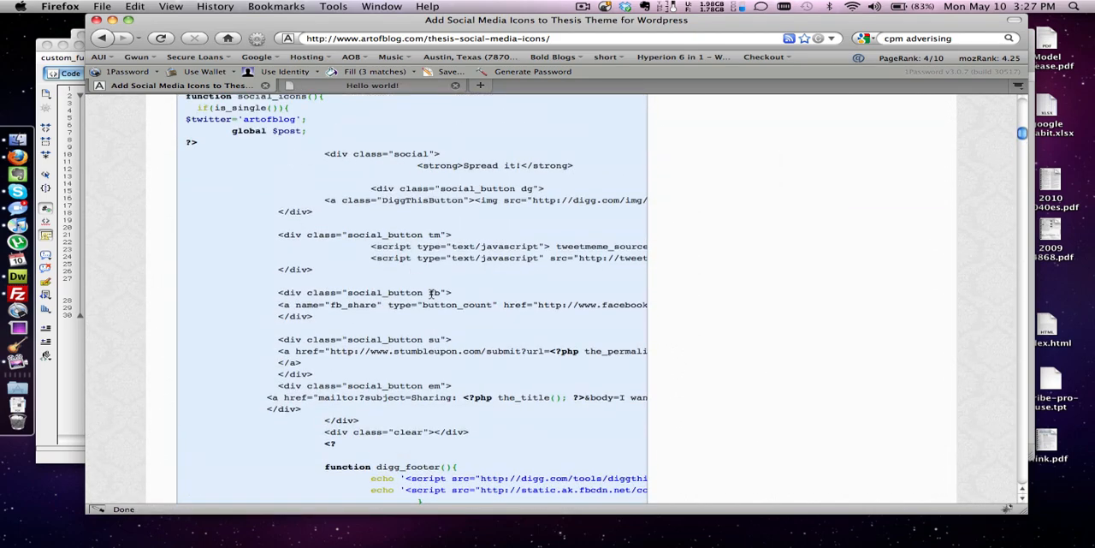
pyautogui.scroll(-3)
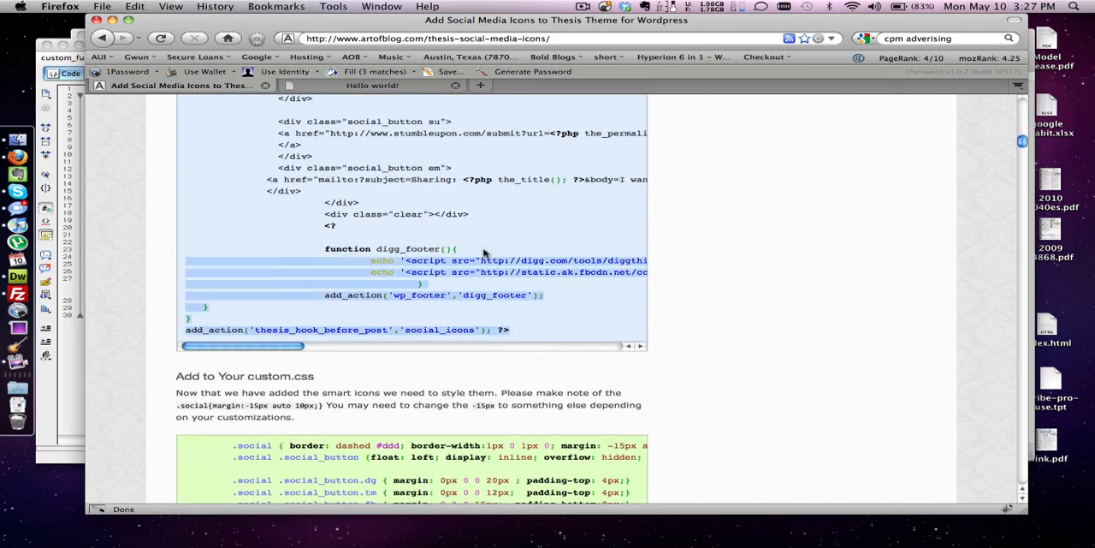
pyautogui.scroll(3)
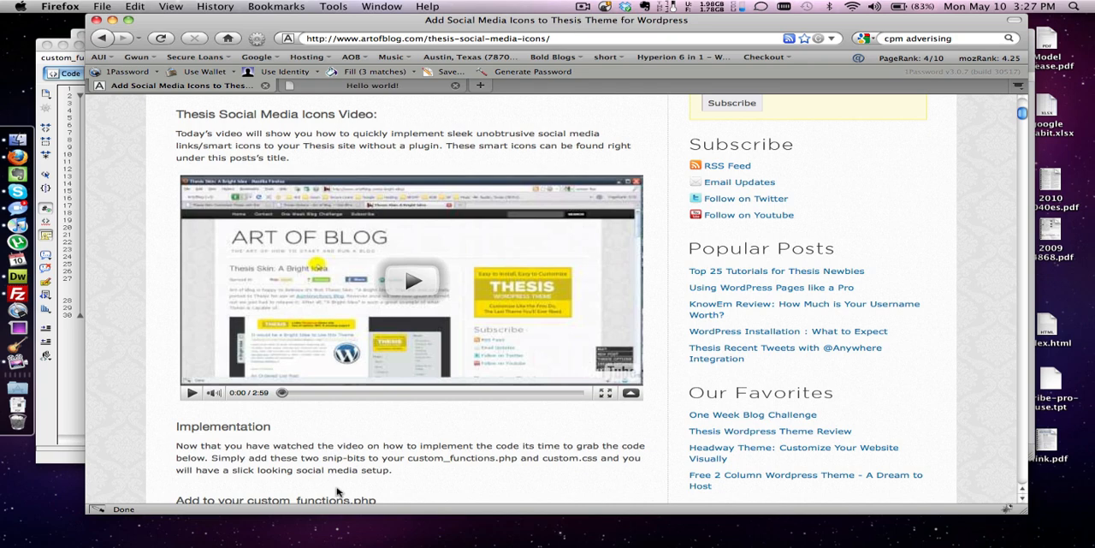
pyautogui.scroll(-3)
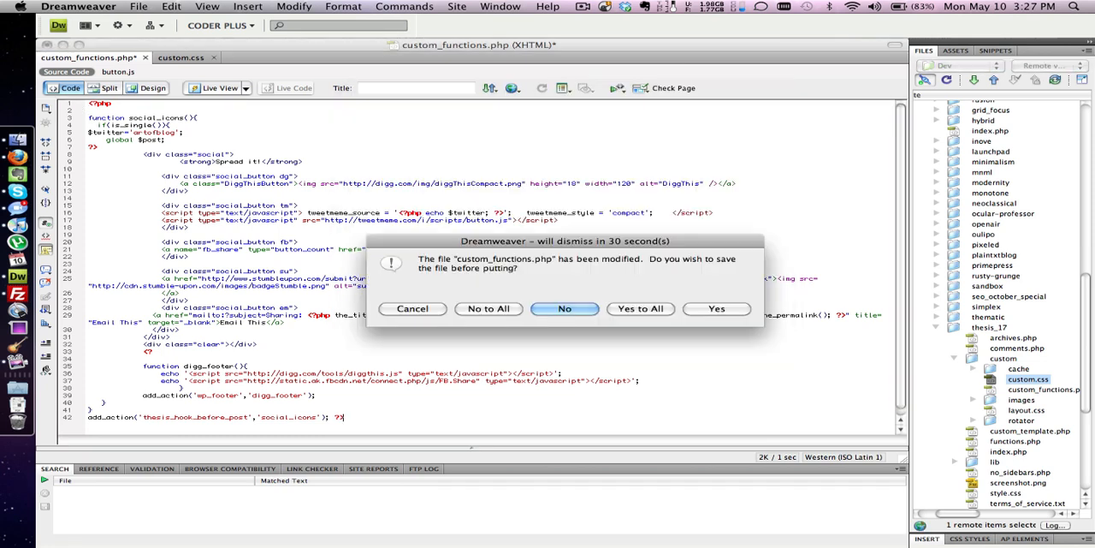
# Save and put custom_functions.php, then reload Hello world! to see digg, tweet, Share, Stumble and Email links
pyautogui.click(565, 308)
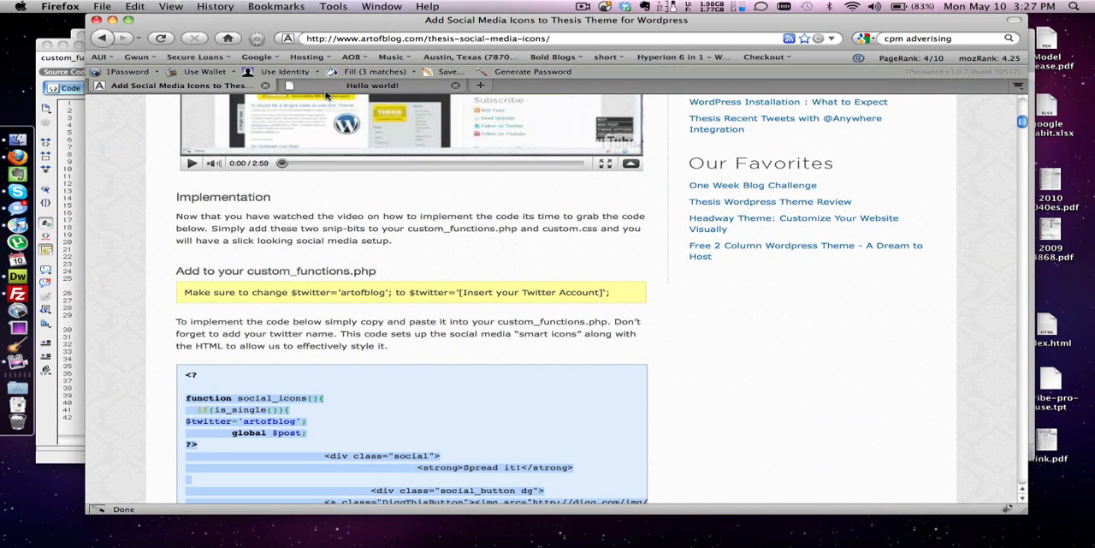
pyautogui.click(372, 86)
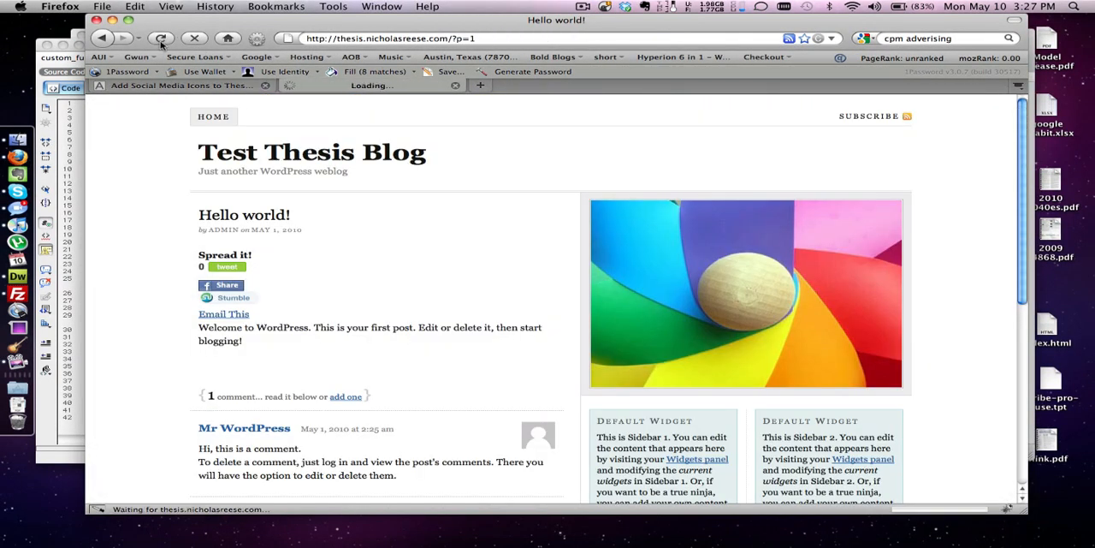
pyautogui.click(161, 38)
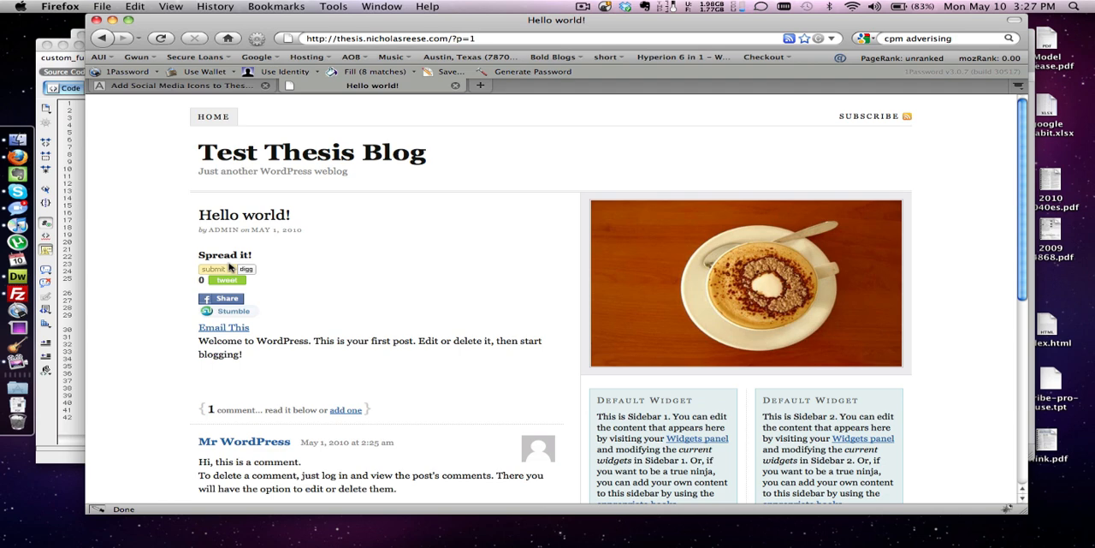
pyautogui.moveTo(186, 96)
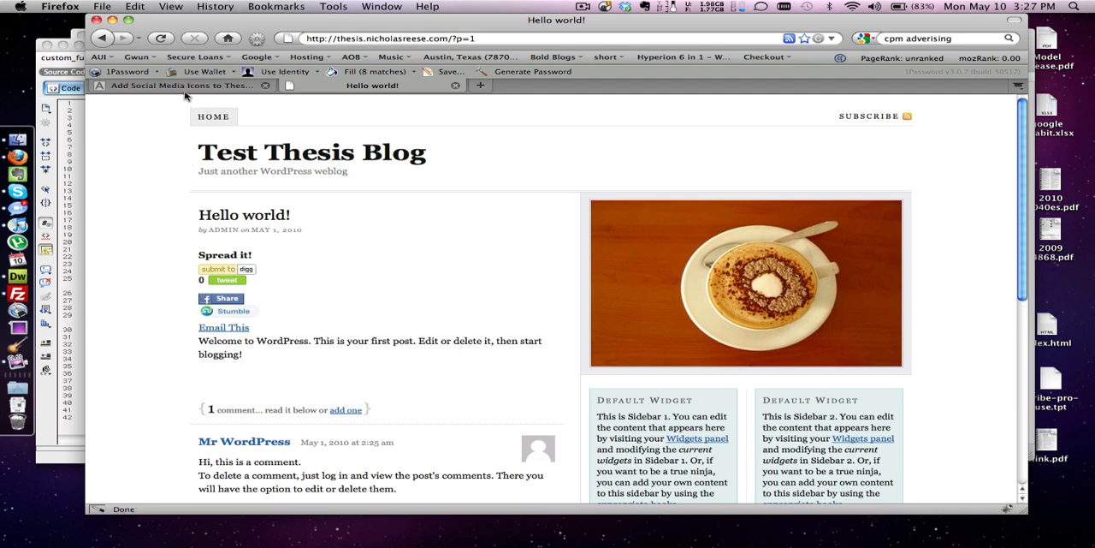
# Paste the tutorial styles into custom.css, save both files, and reload the post showing icons in one row
pyautogui.click(179, 85)
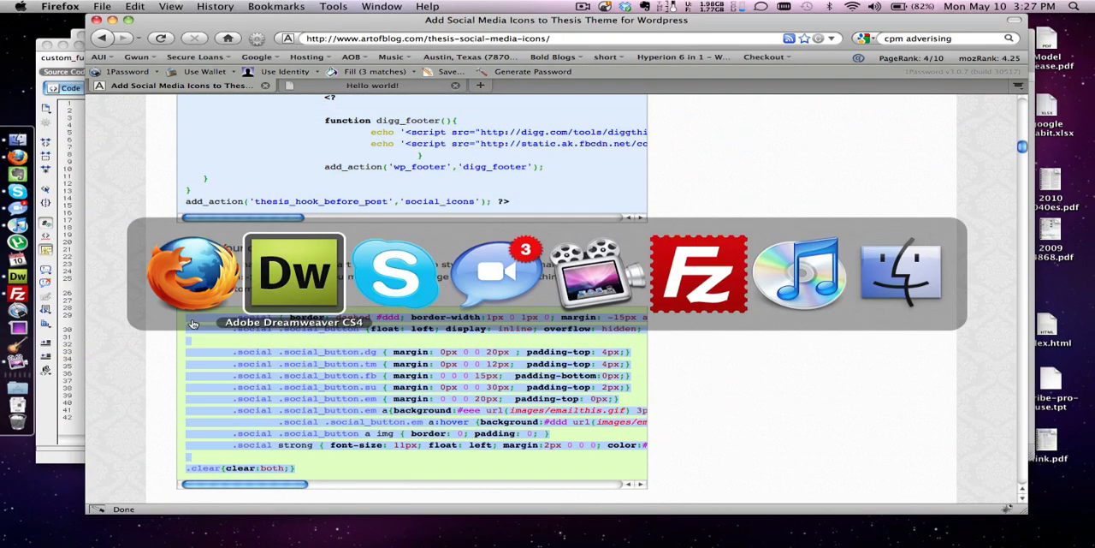
pyautogui.click(295, 272)
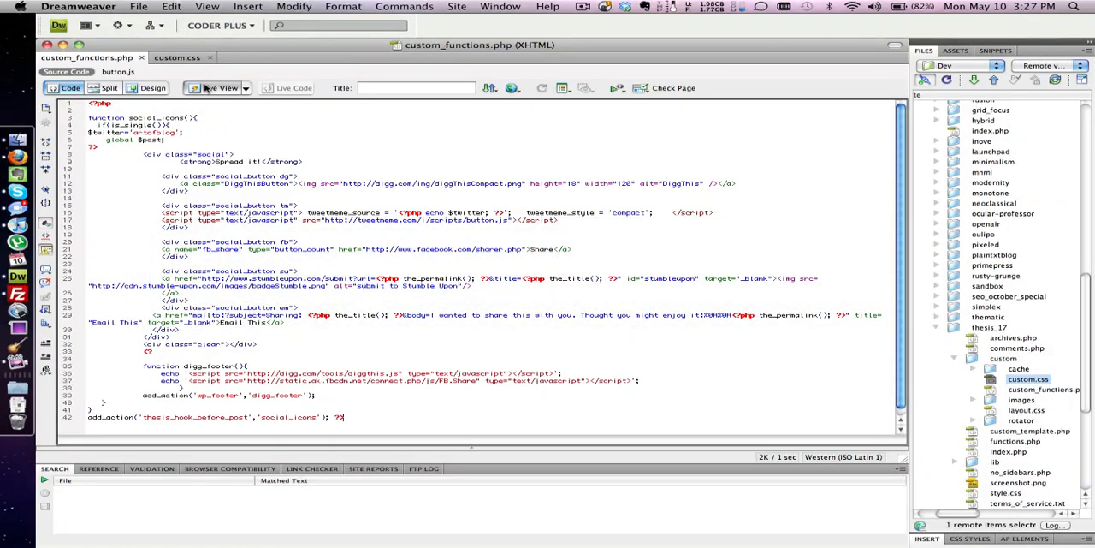
pyautogui.click(178, 58)
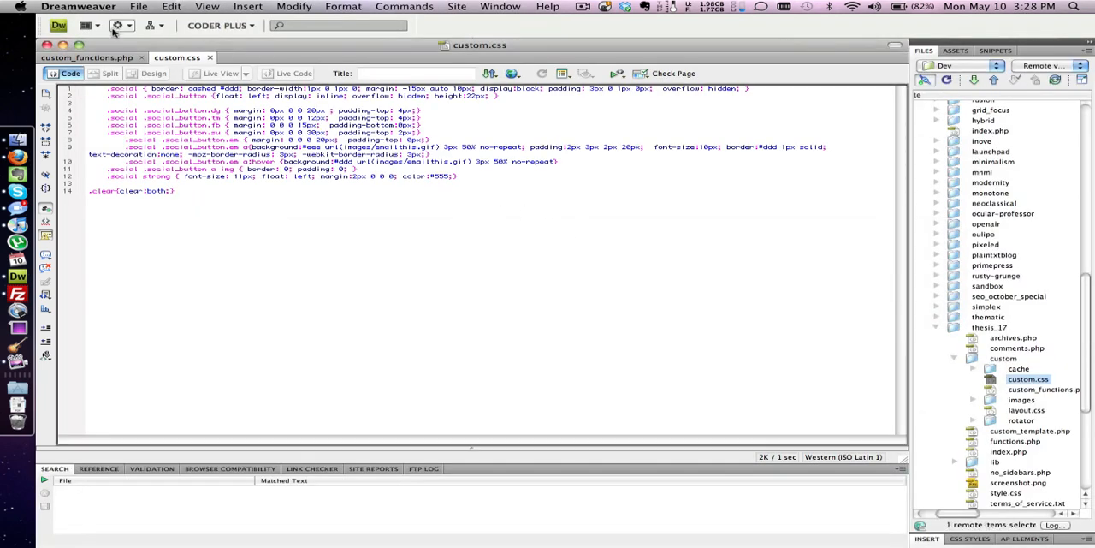
pyautogui.click(86, 58)
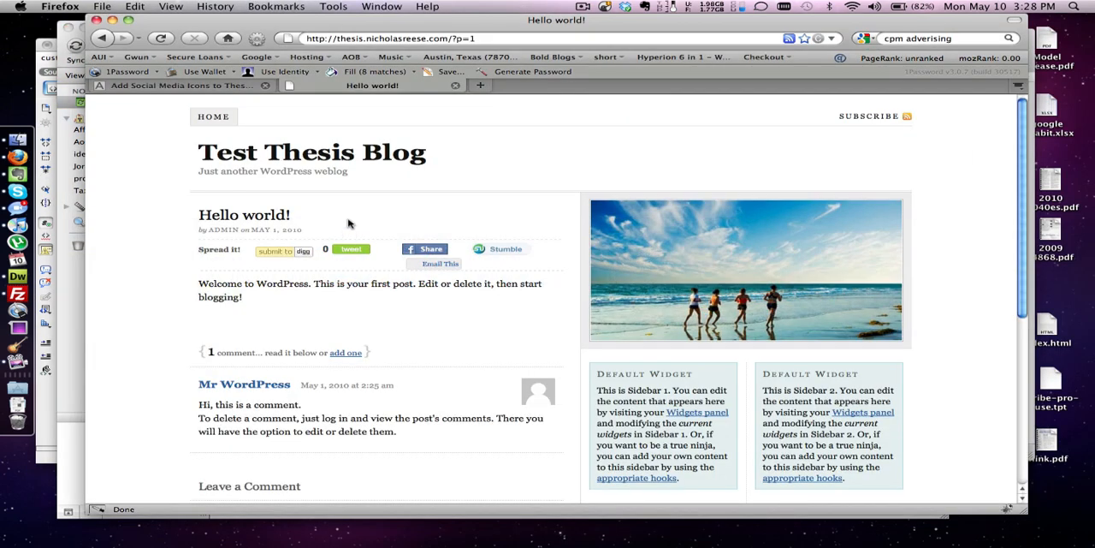
pyautogui.moveTo(19, 293)
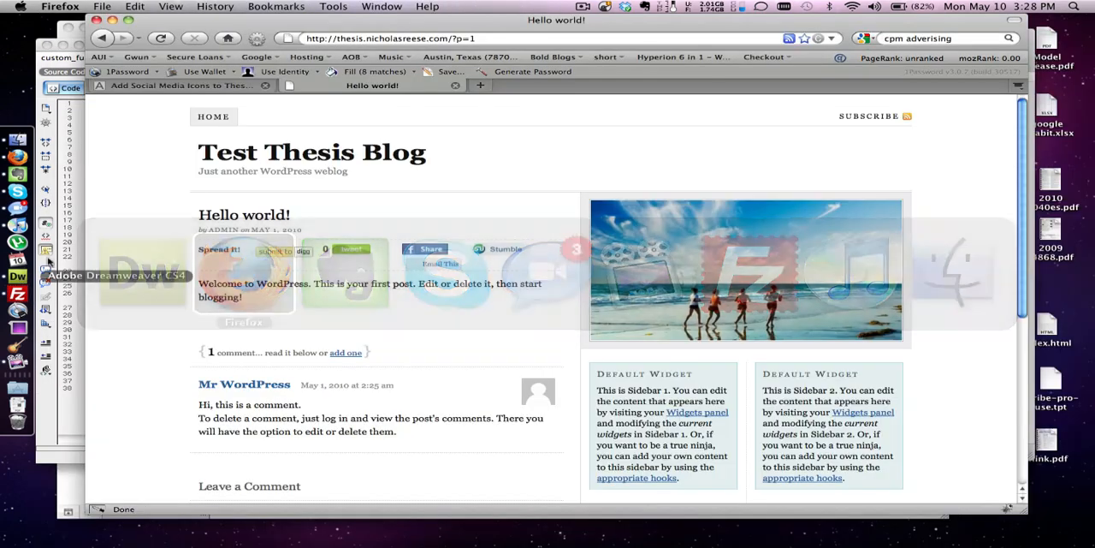
# Save the tutorial's email icon image to the Desktop as emailthis.gif
pyautogui.click(161, 38)
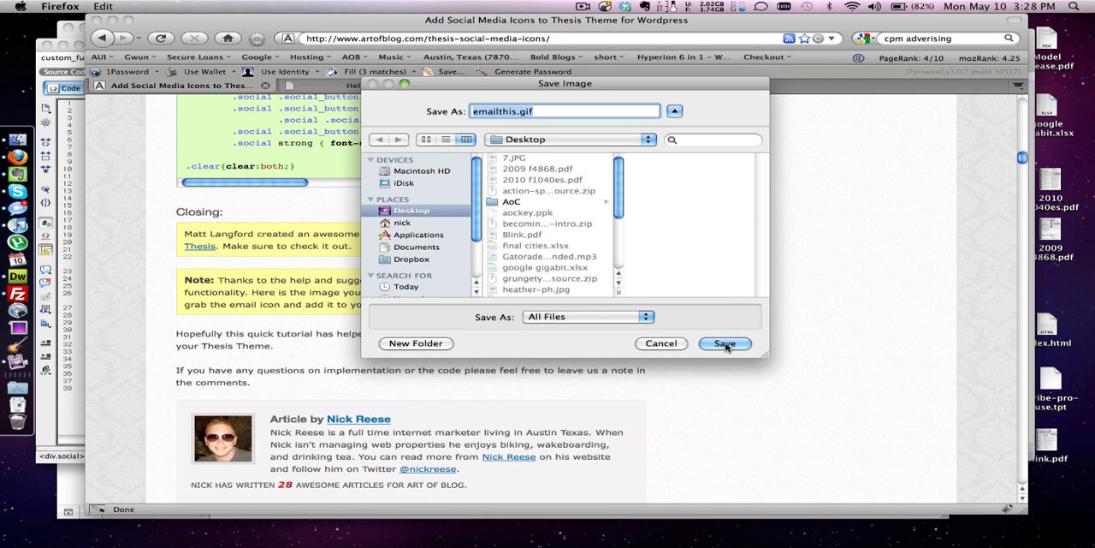
pyautogui.click(724, 342)
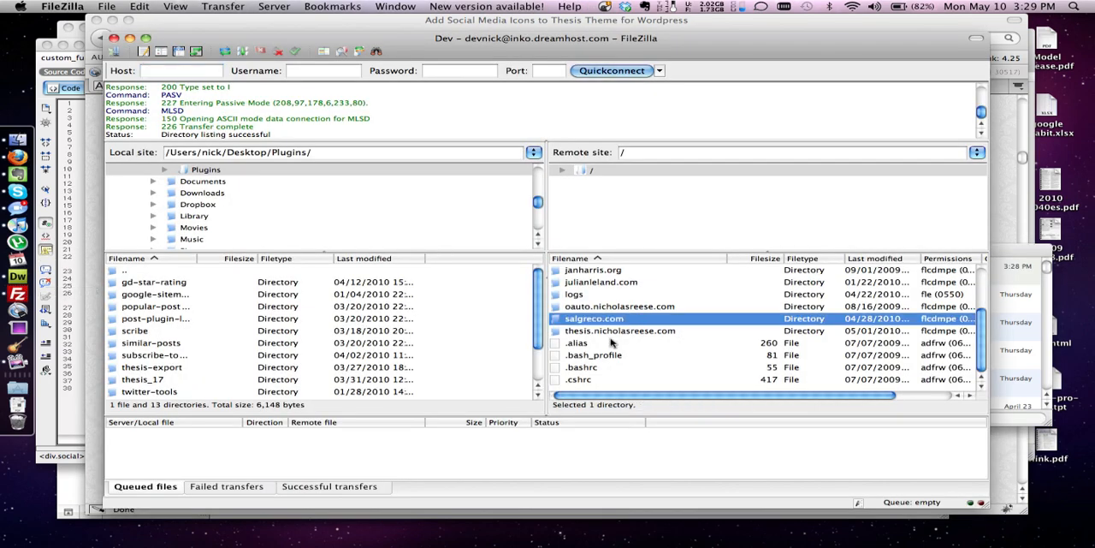
# Browse the remote site to wp-content/themes/thesis_17/custom/images
pyautogui.doubleClick(620, 331)
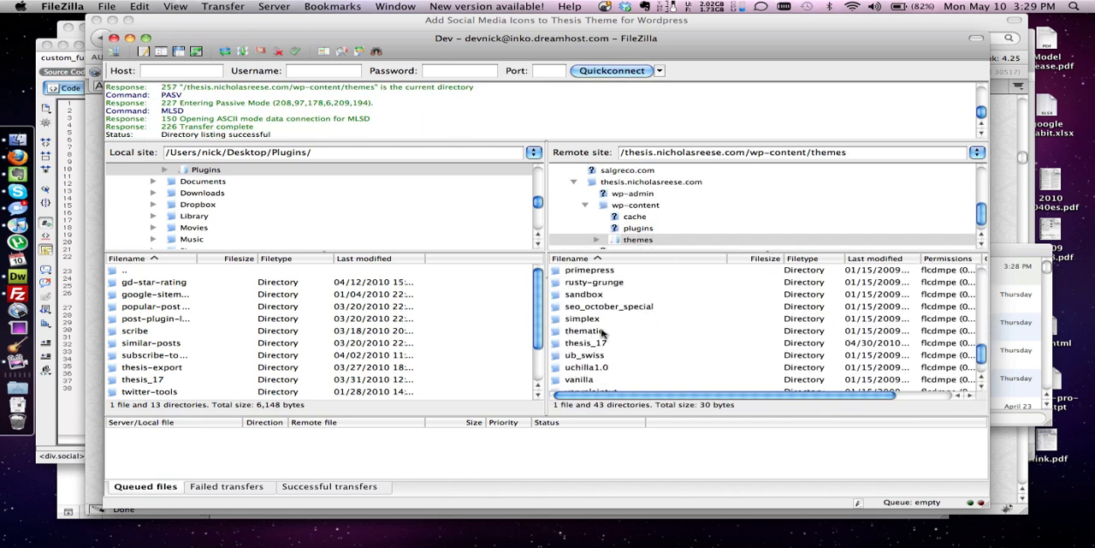
pyautogui.doubleClick(585, 342)
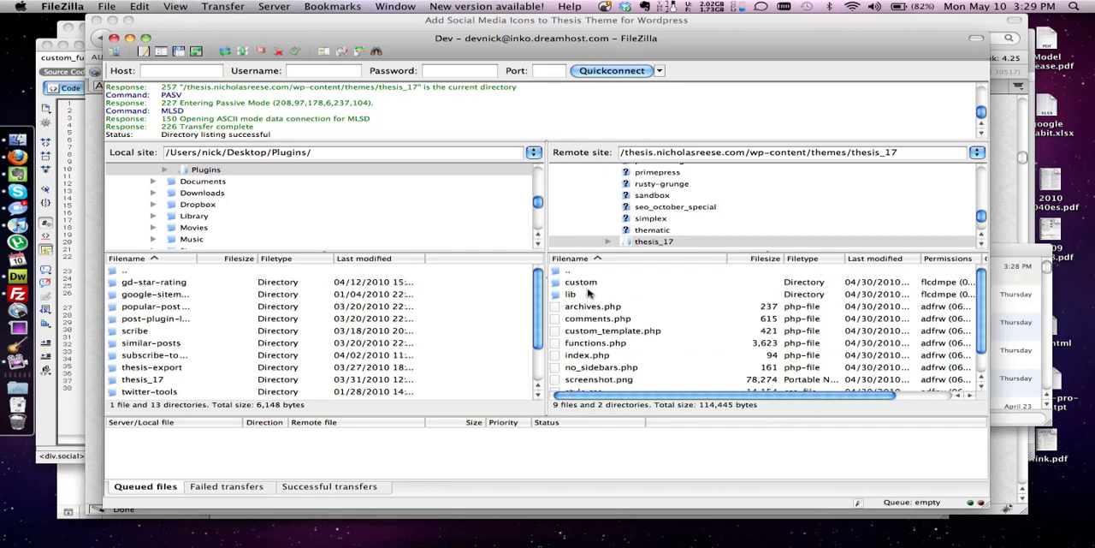
pyautogui.doubleClick(581, 281)
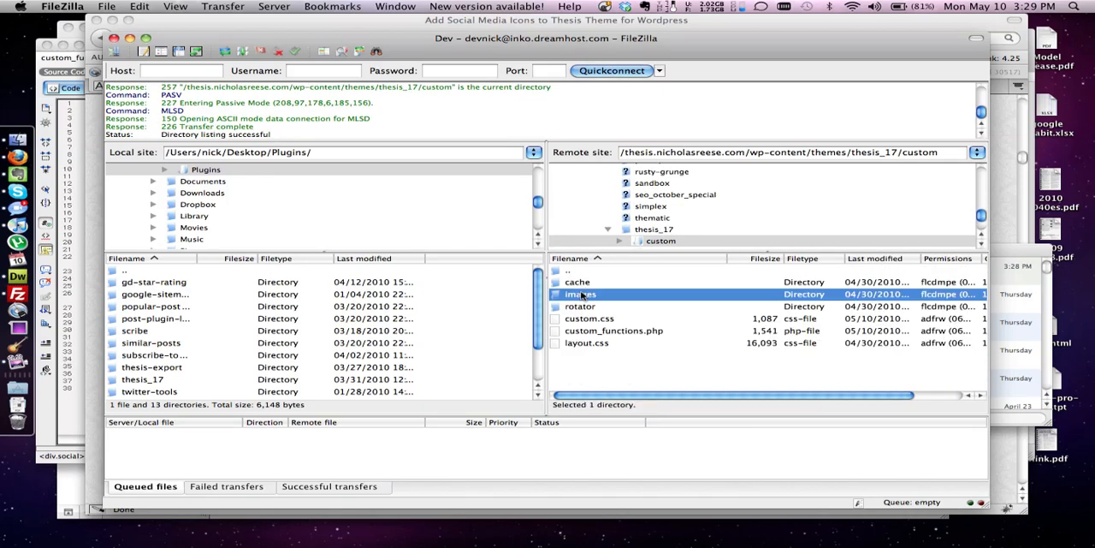
pyautogui.doubleClick(582, 295)
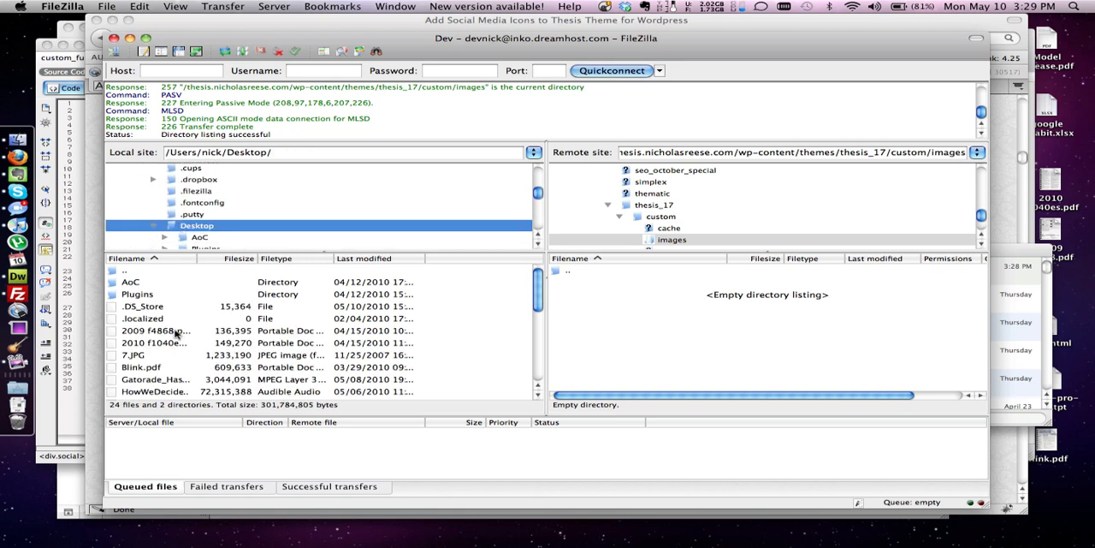
# Upload emailthis.gif from the local Desktop into the images folder and return to the browser
pyautogui.scroll(-3)
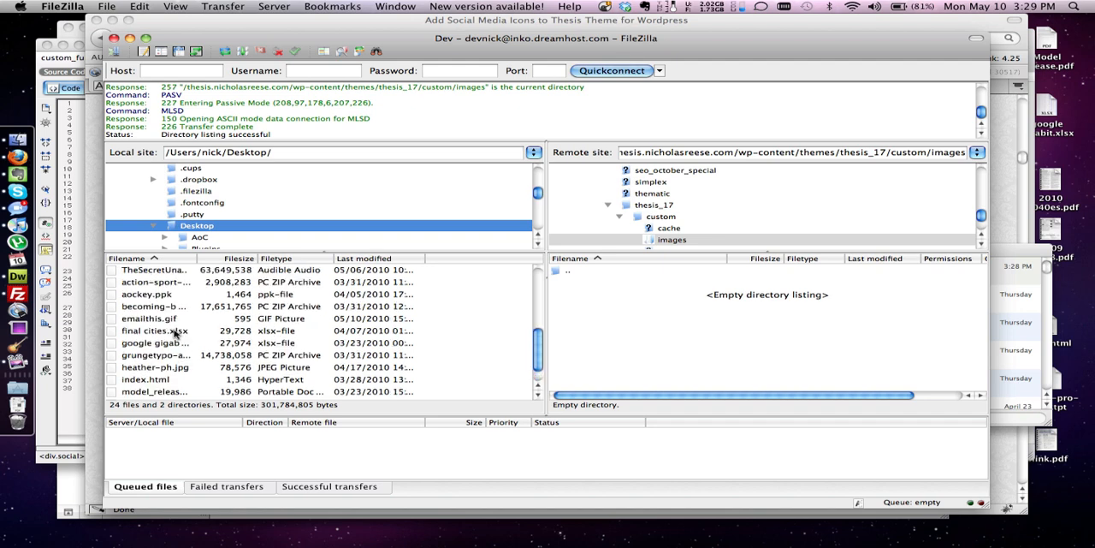
pyautogui.scroll(3)
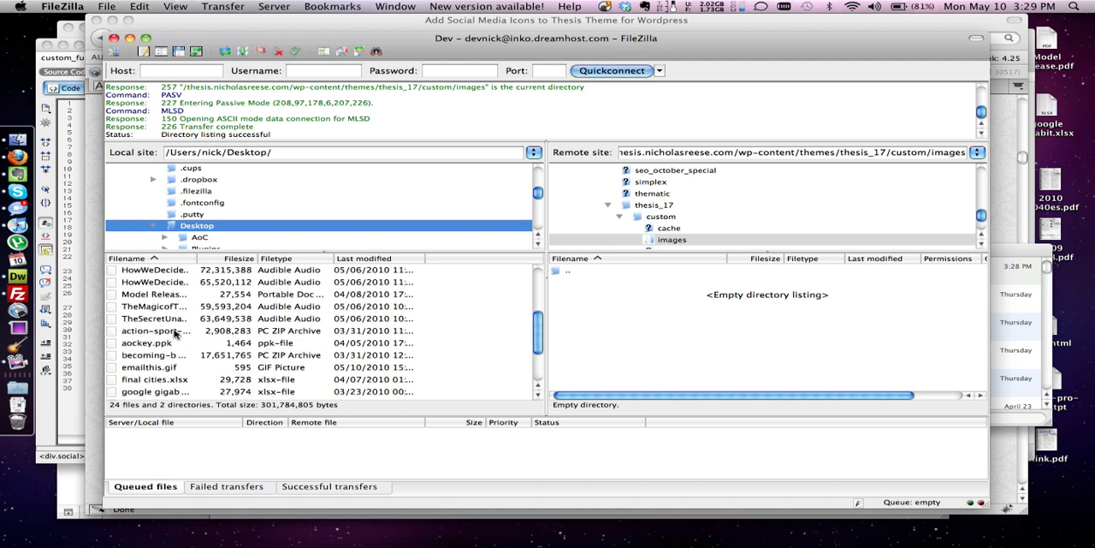
pyautogui.click(151, 366)
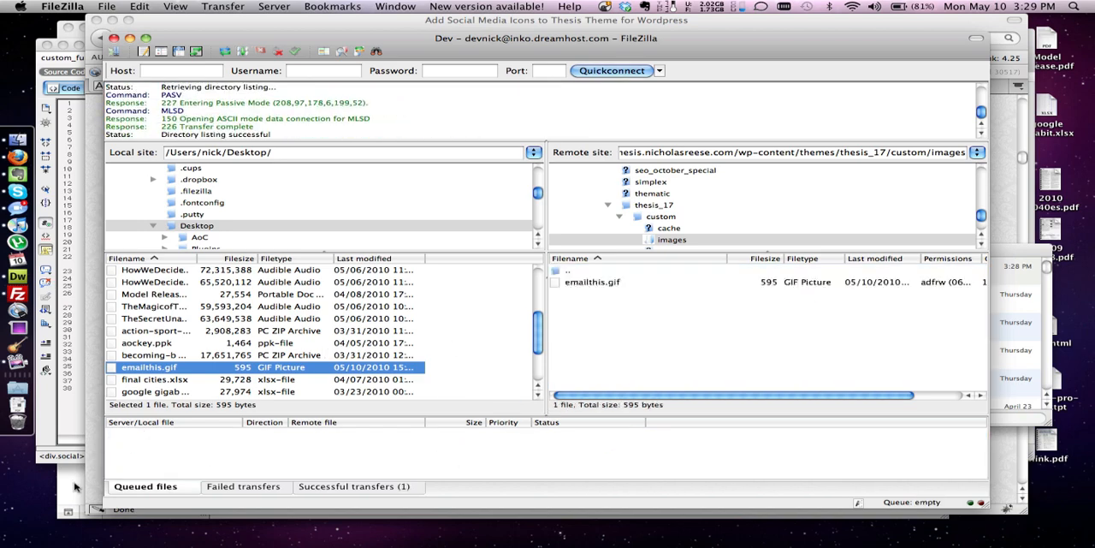
pyautogui.click(345, 272)
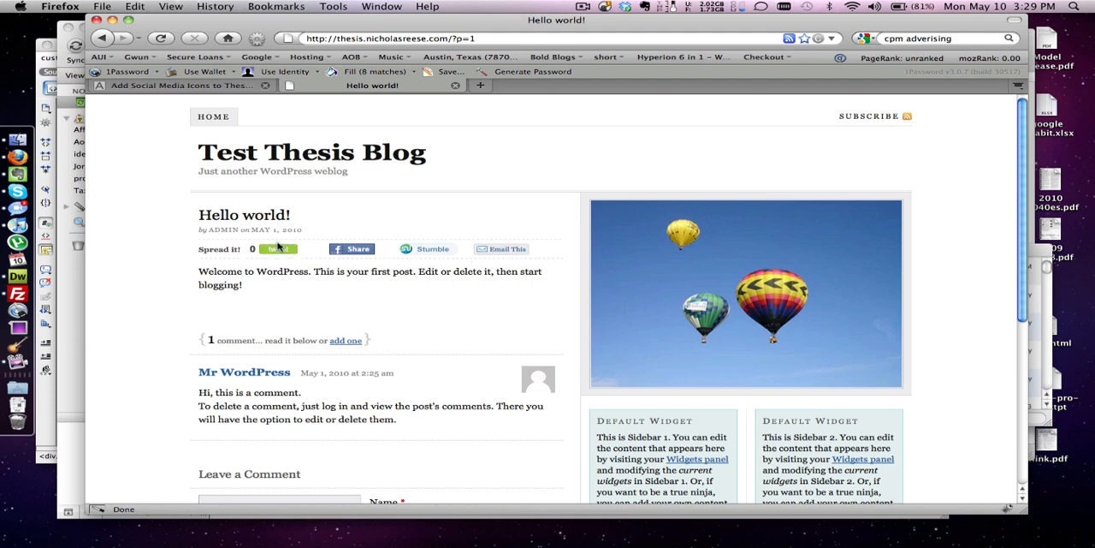
# Try the tweet button on Hello world!, then cancel the TweetMeme retweet popup
pyautogui.click(278, 248)
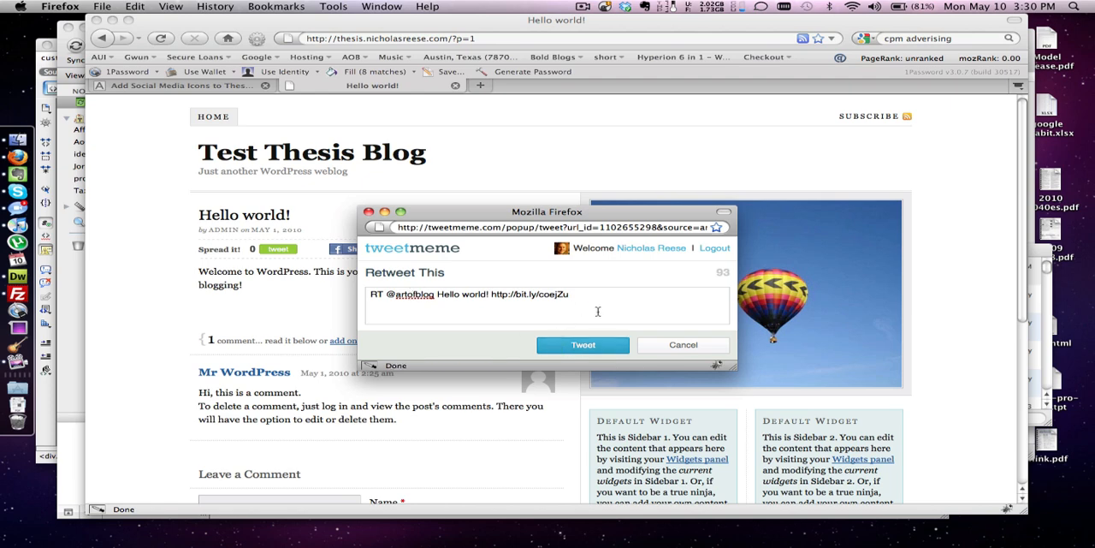
pyautogui.moveTo(589, 312)
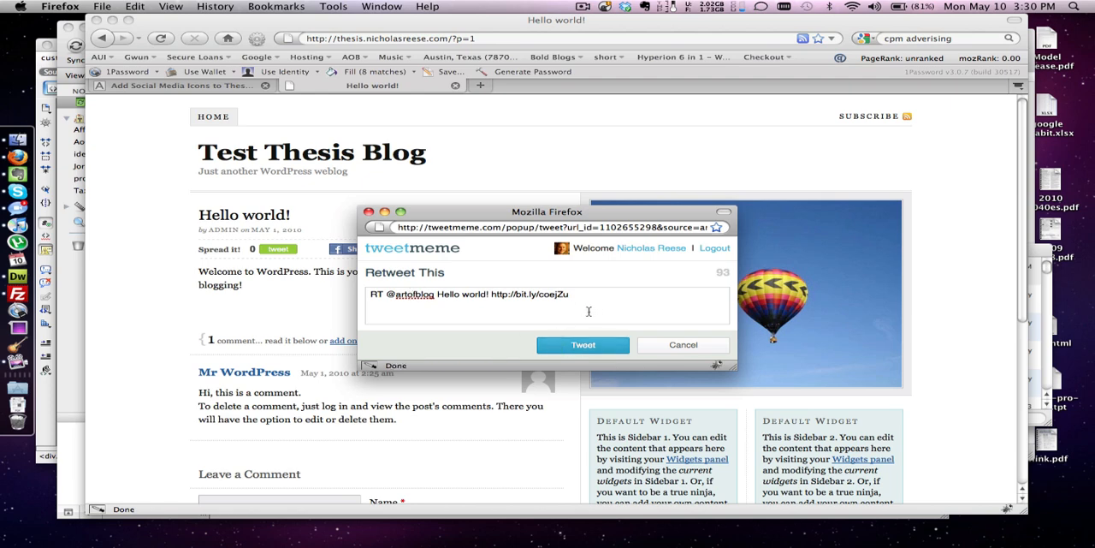
pyautogui.click(682, 344)
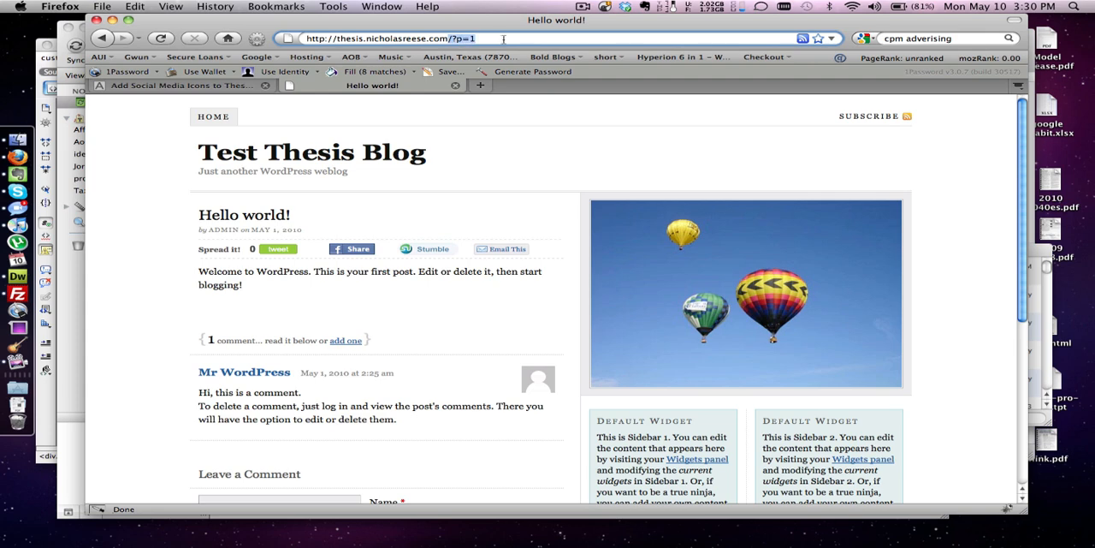
# Go to /wp-admin/ and log in to the blog using the 1Password saved login
pyautogui.write('/wp-admin/')
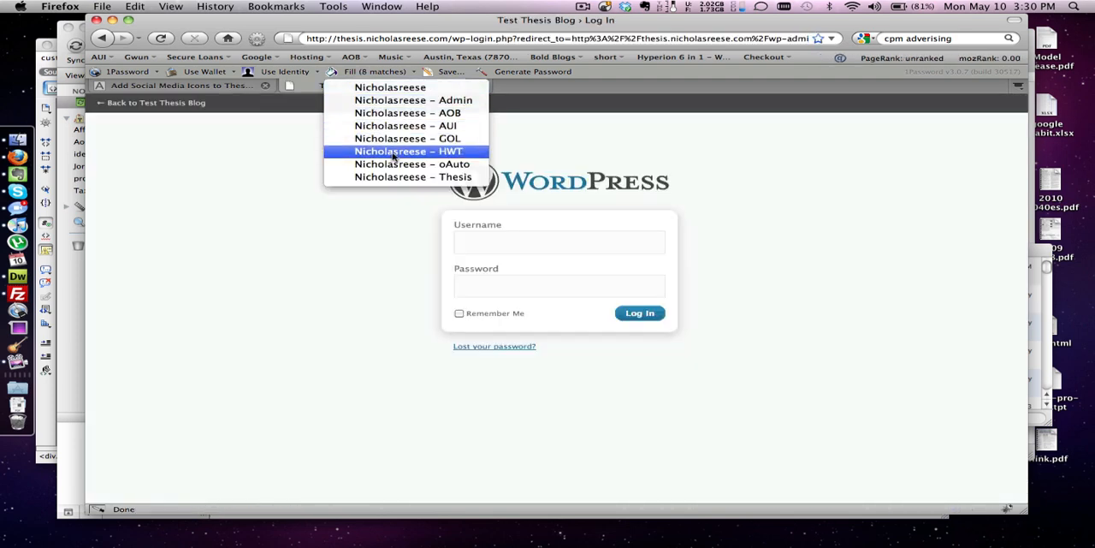
pyautogui.click(411, 151)
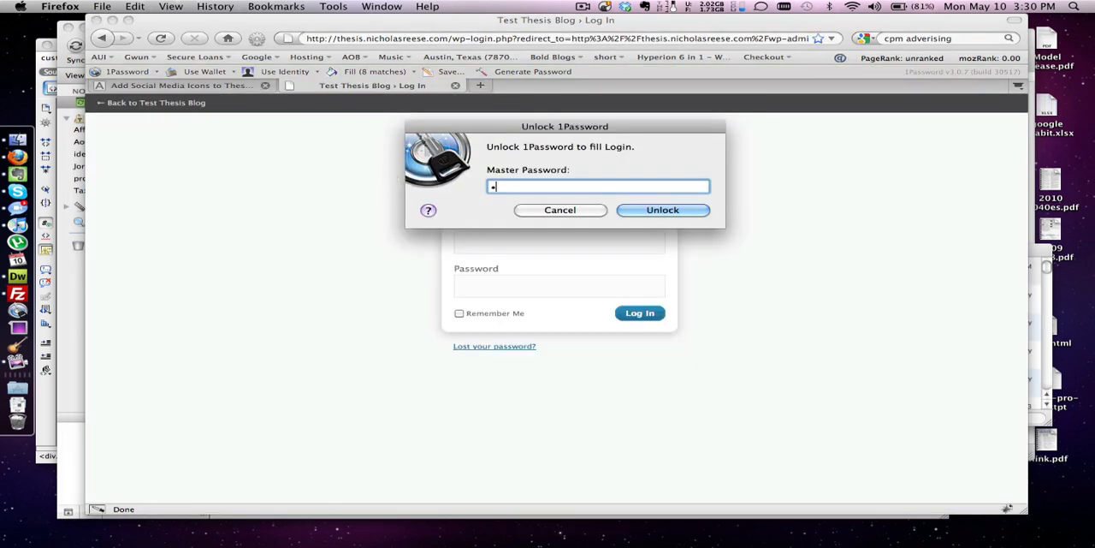
pyautogui.click(662, 209)
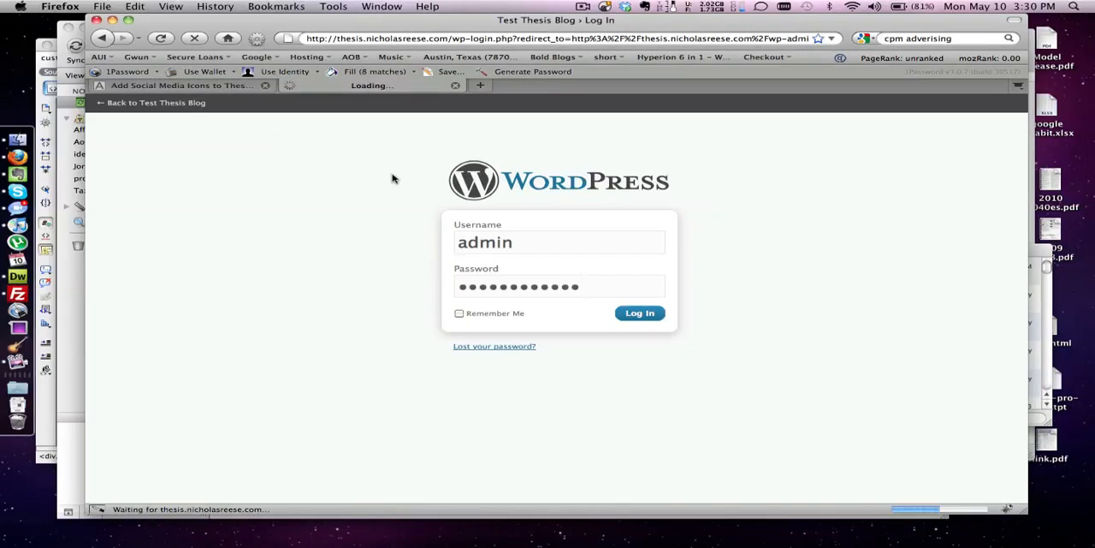
pyautogui.click(640, 311)
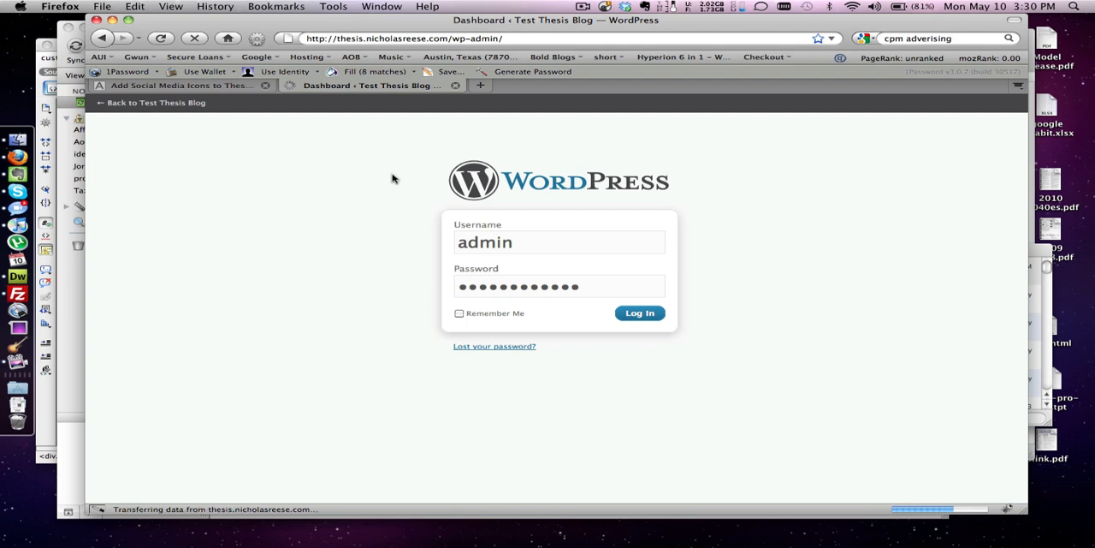
pyautogui.click(640, 311)
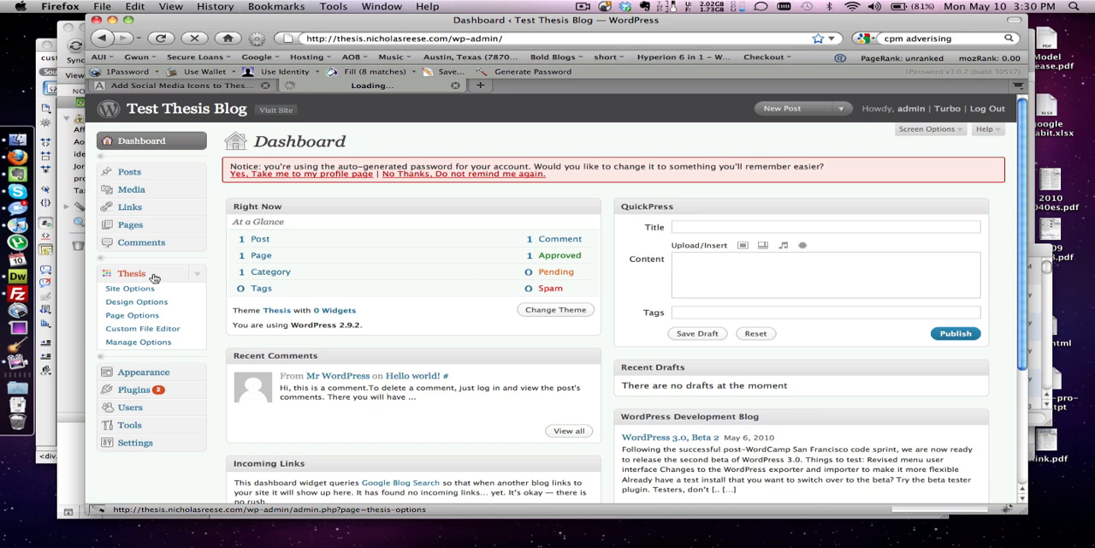
# Go to the Thesis Site Options page from the admin sidebar
pyautogui.click(130, 288)
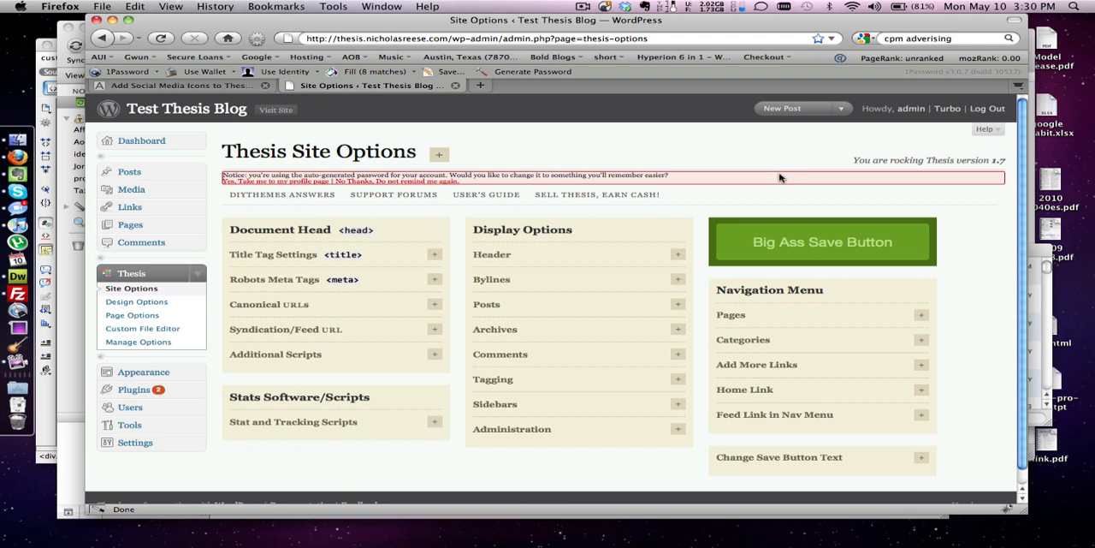
pyautogui.moveTo(766, 186)
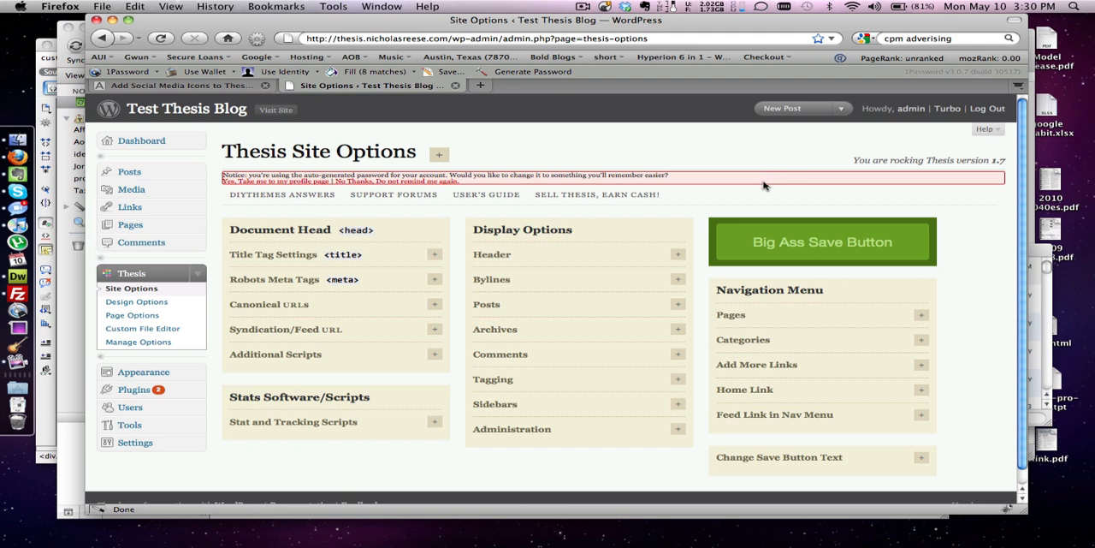